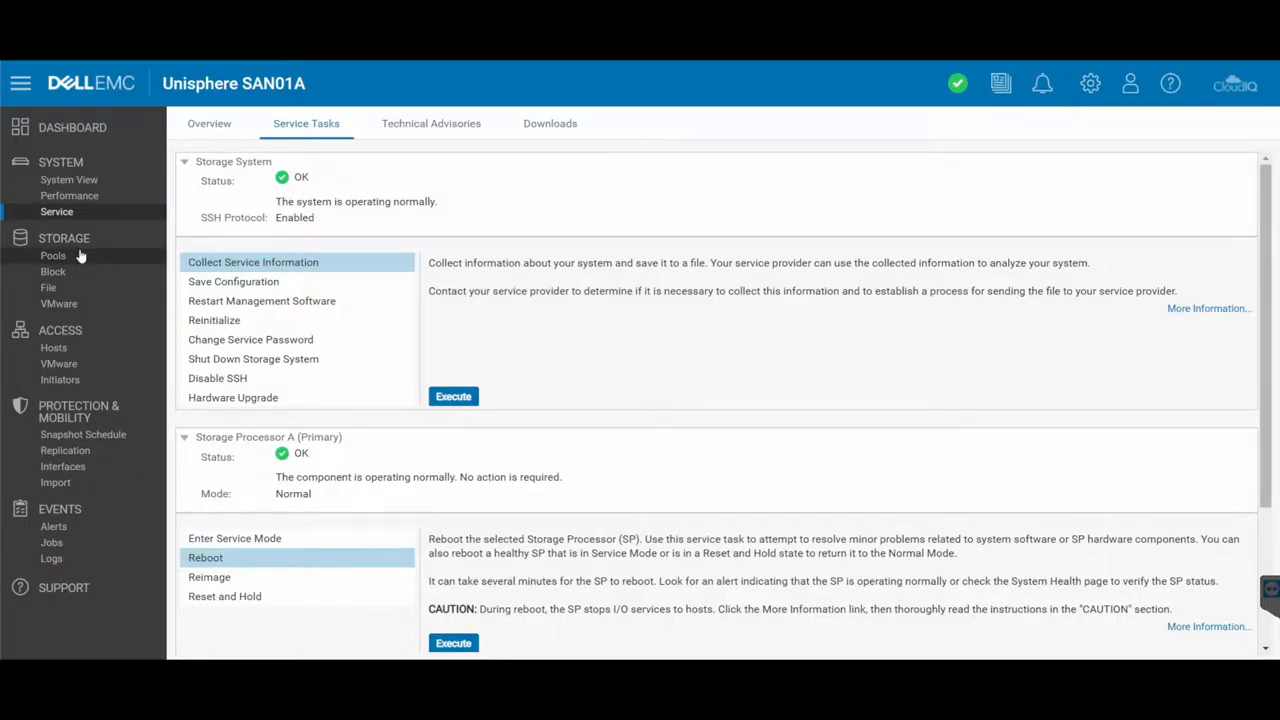
mouse_move(68, 180)
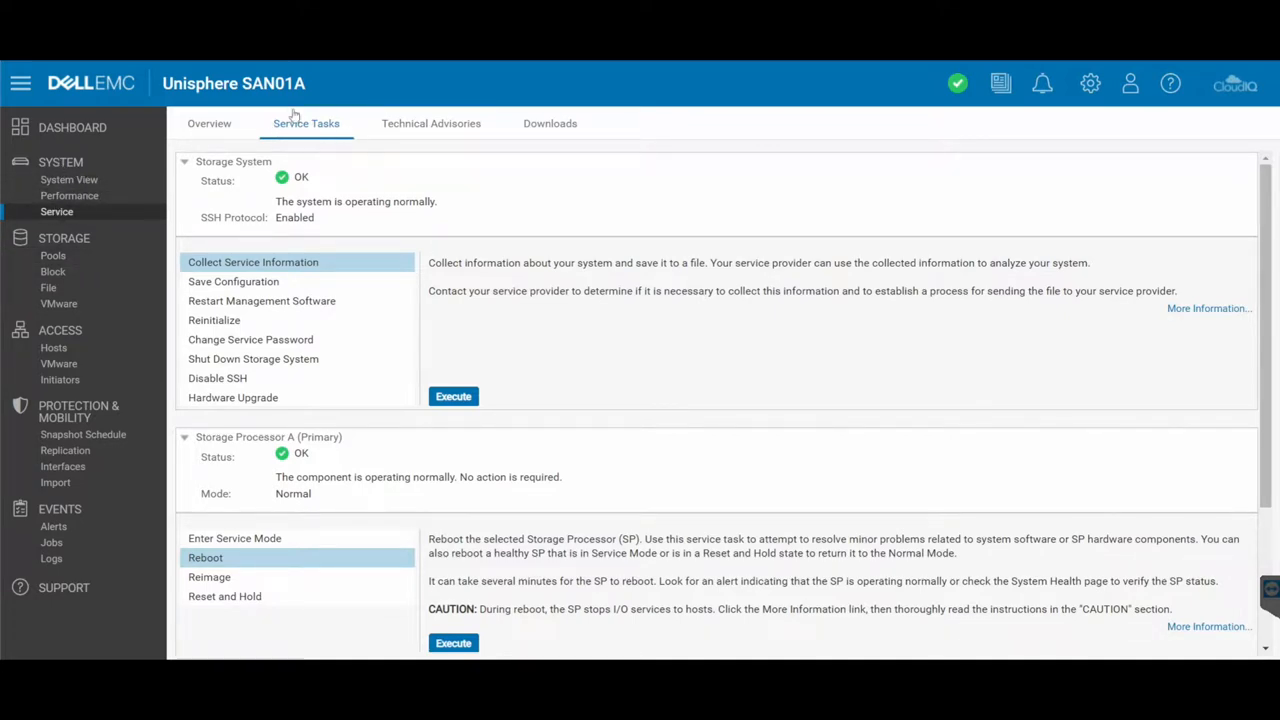
mouse_move(310, 360)
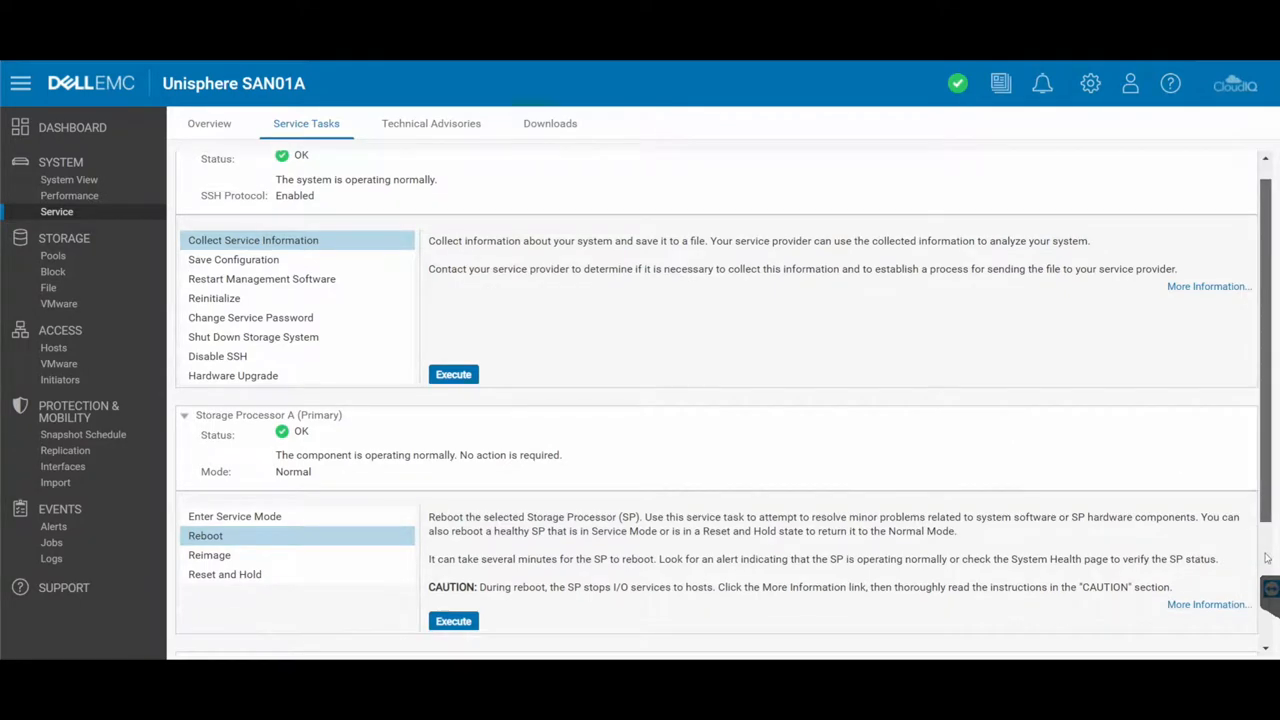
Select 'Shut Down Storage System' to reveal its four power-cycle instruction steps and Execute button.
scroll("up", 3)
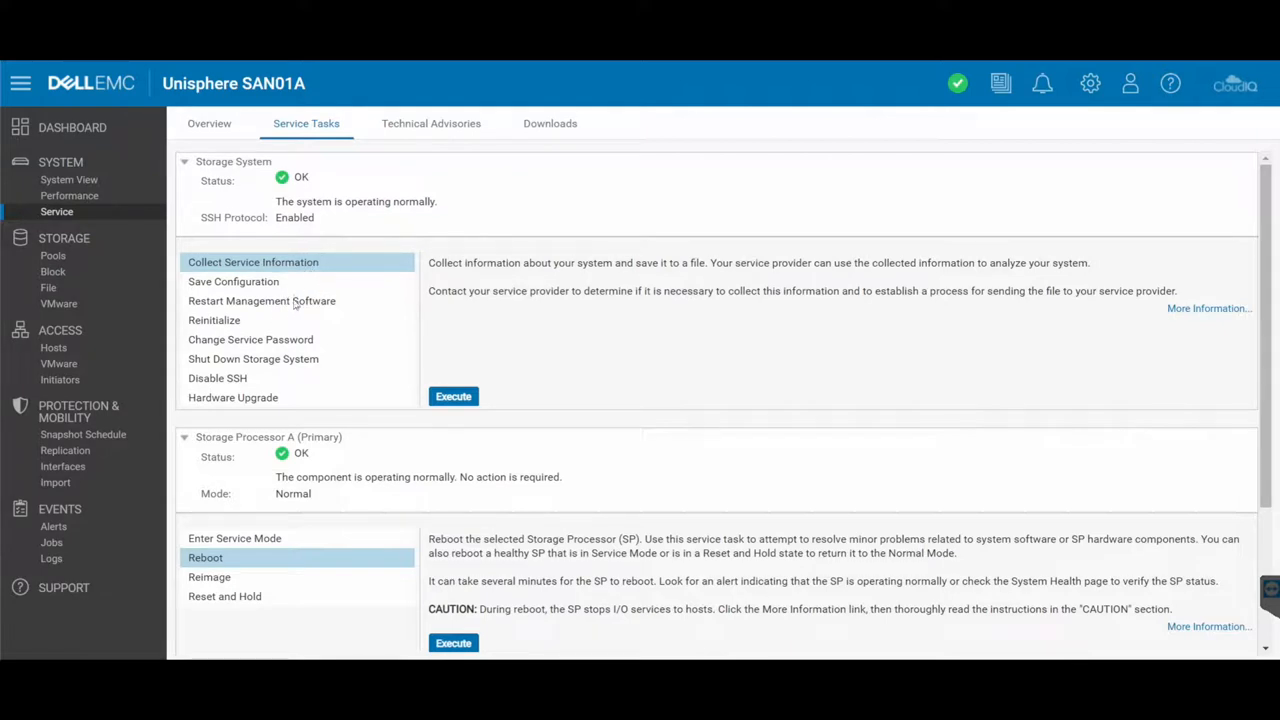
mouse_move(280, 364)
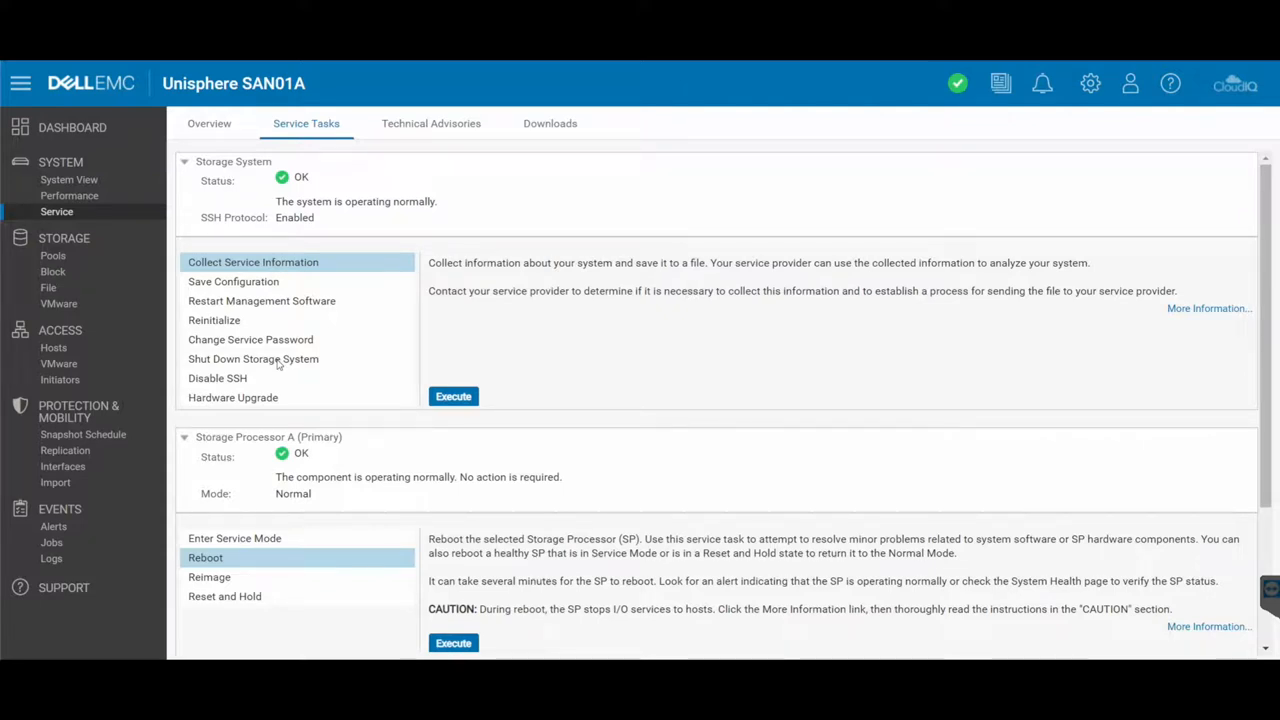
left_click(252, 360)
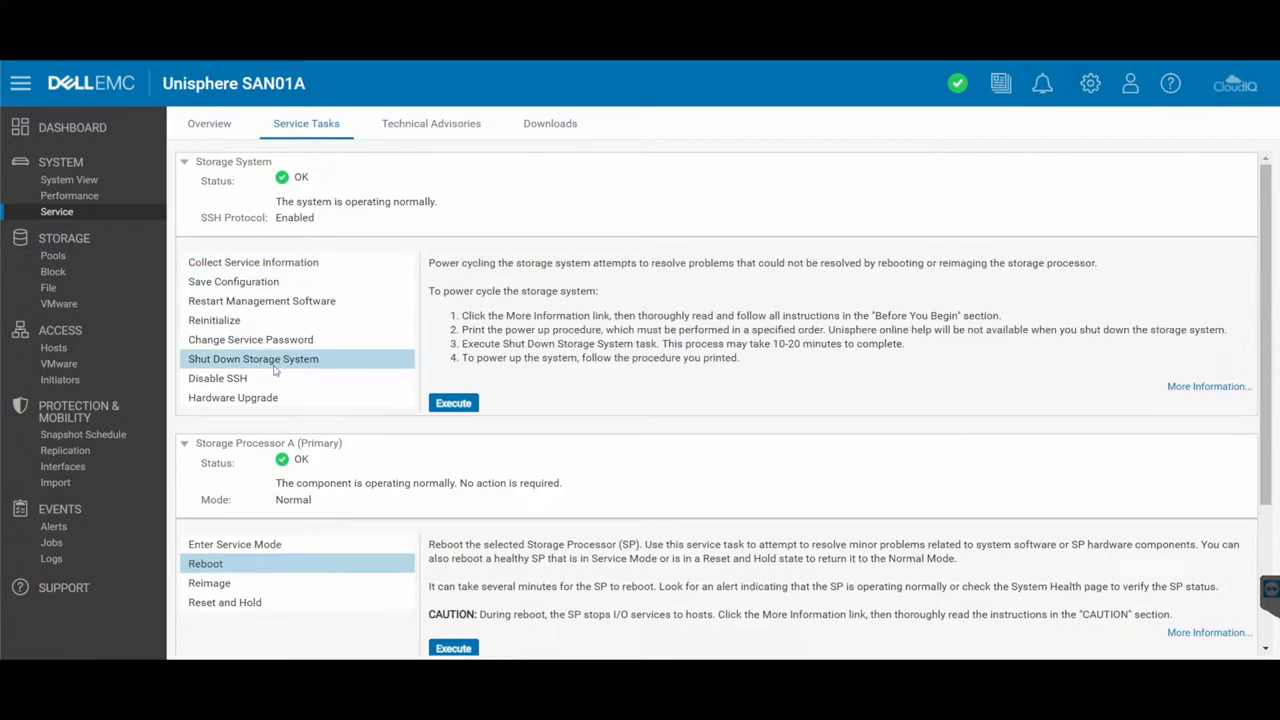
mouse_move(780, 374)
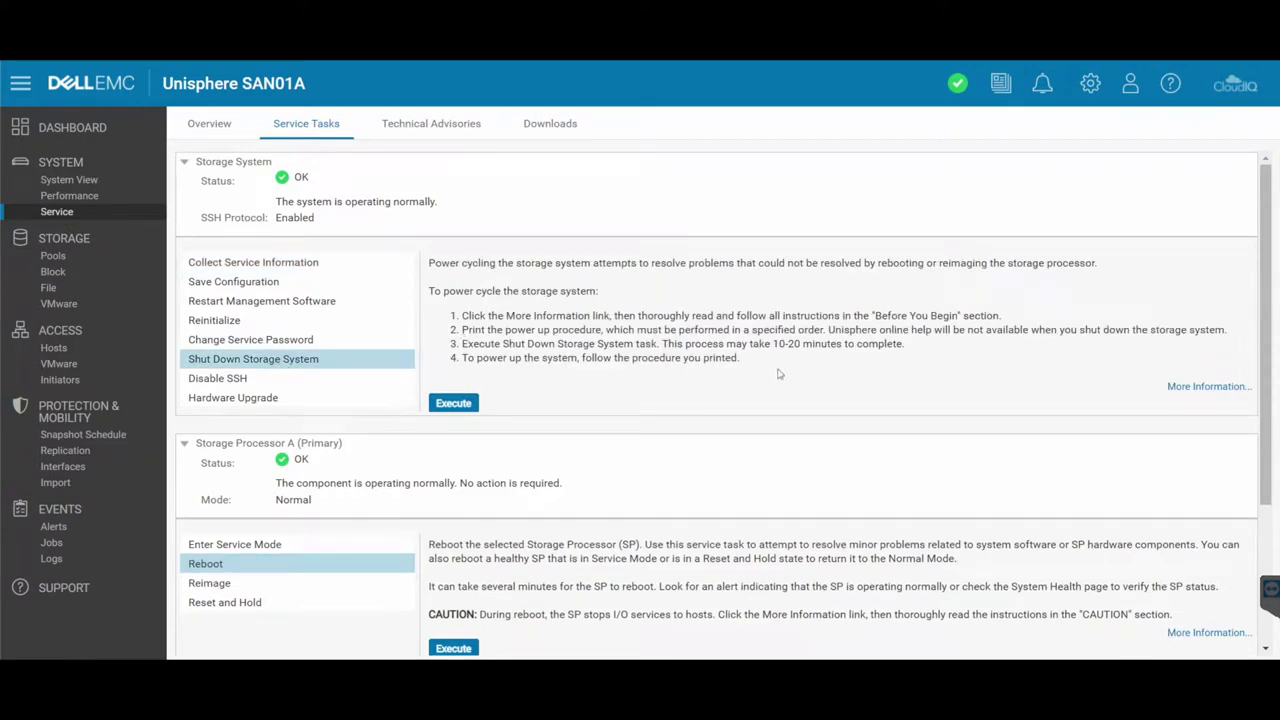
mouse_move(876, 316)
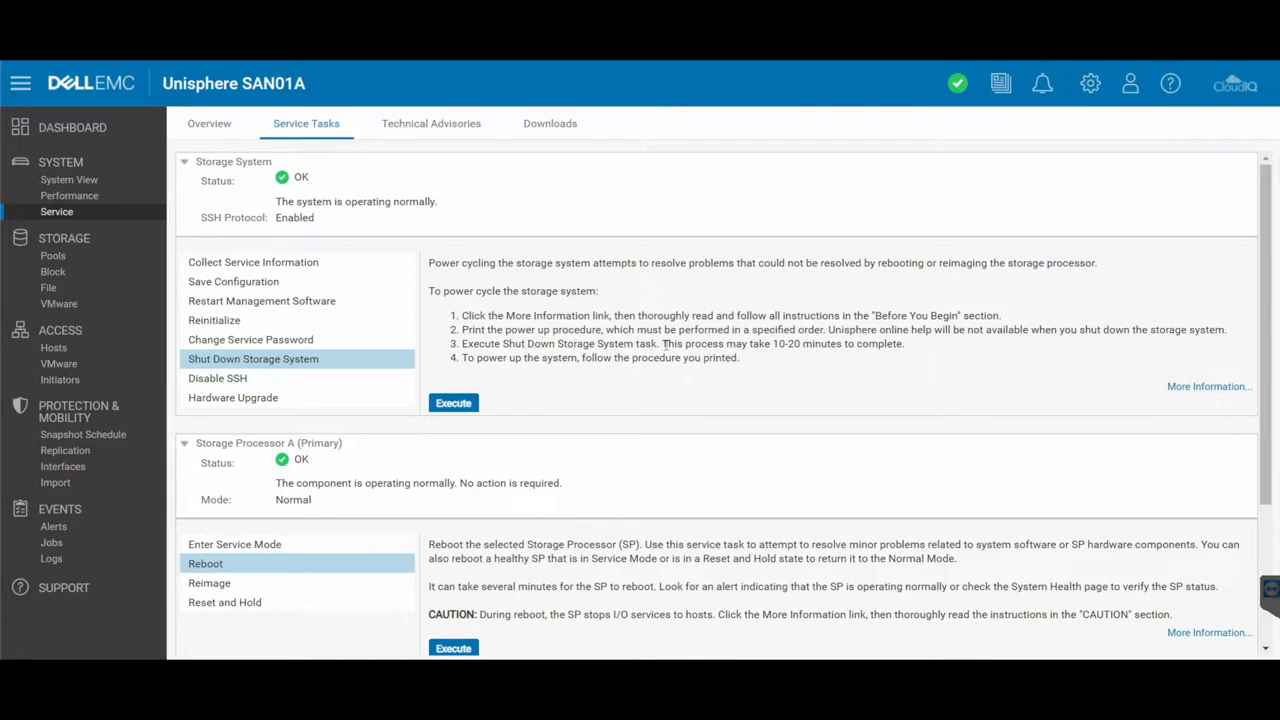
mouse_move(806, 364)
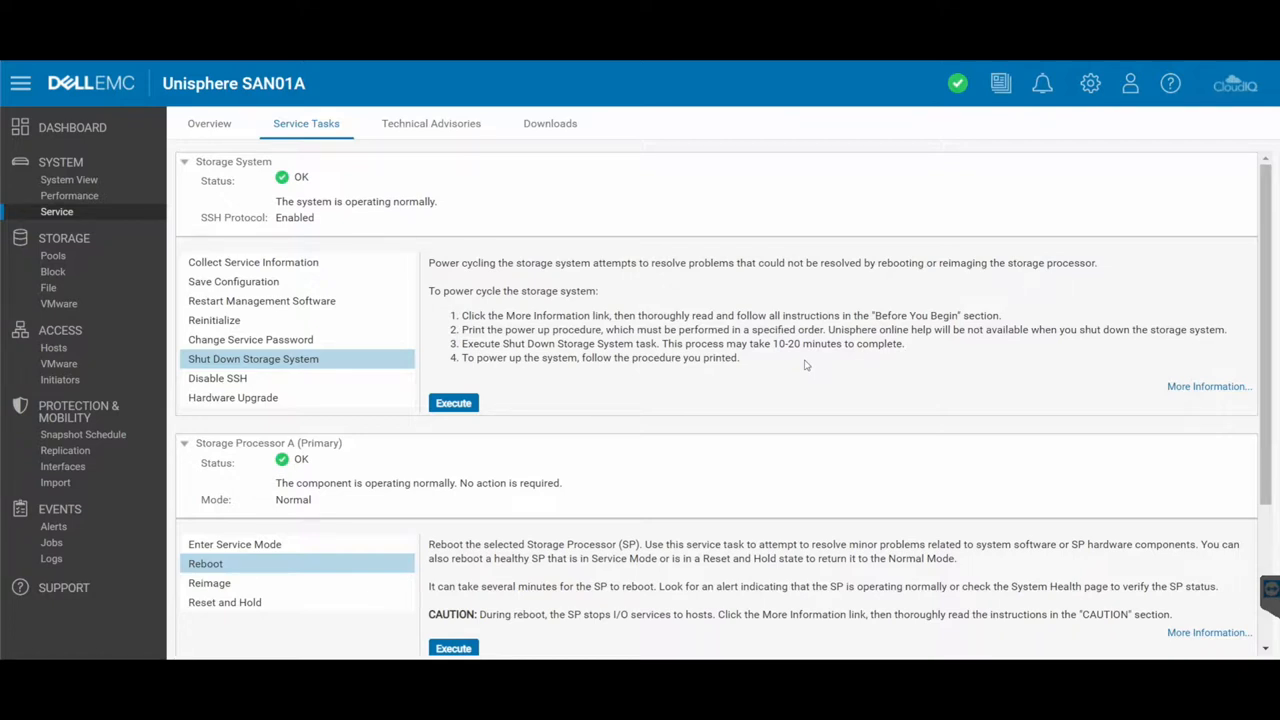
mouse_move(424, 356)
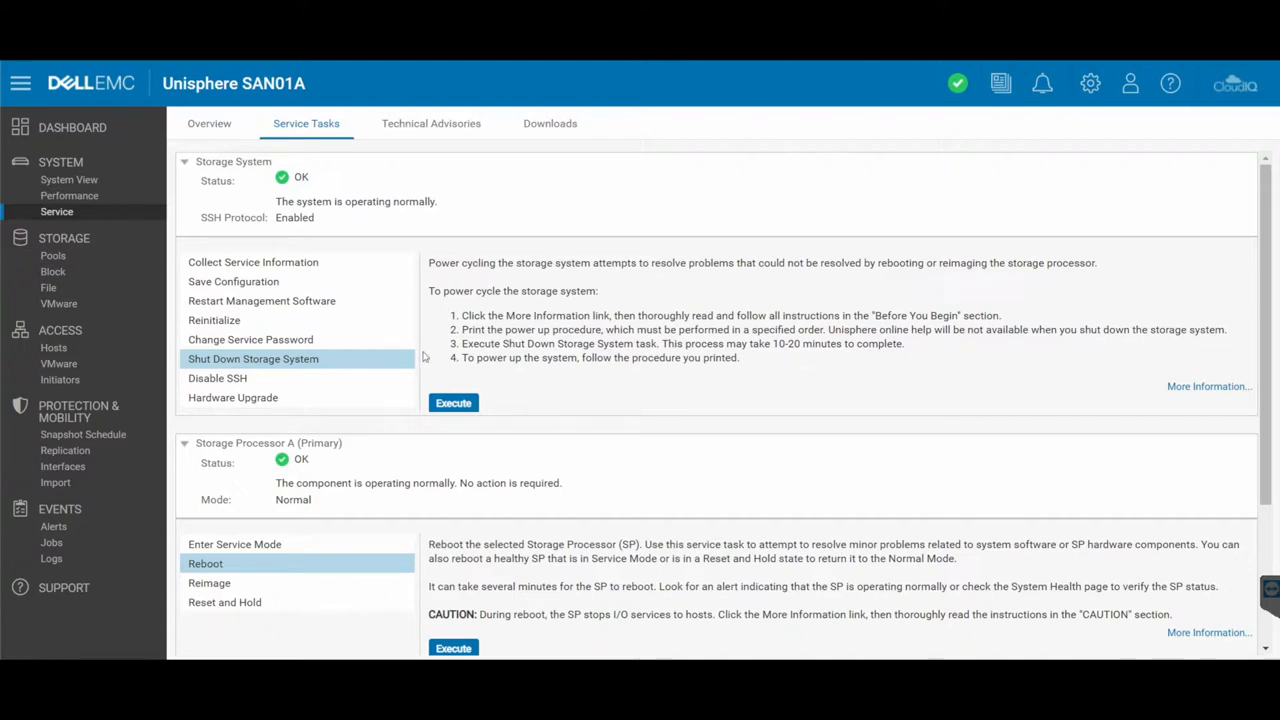
mouse_move(496, 412)
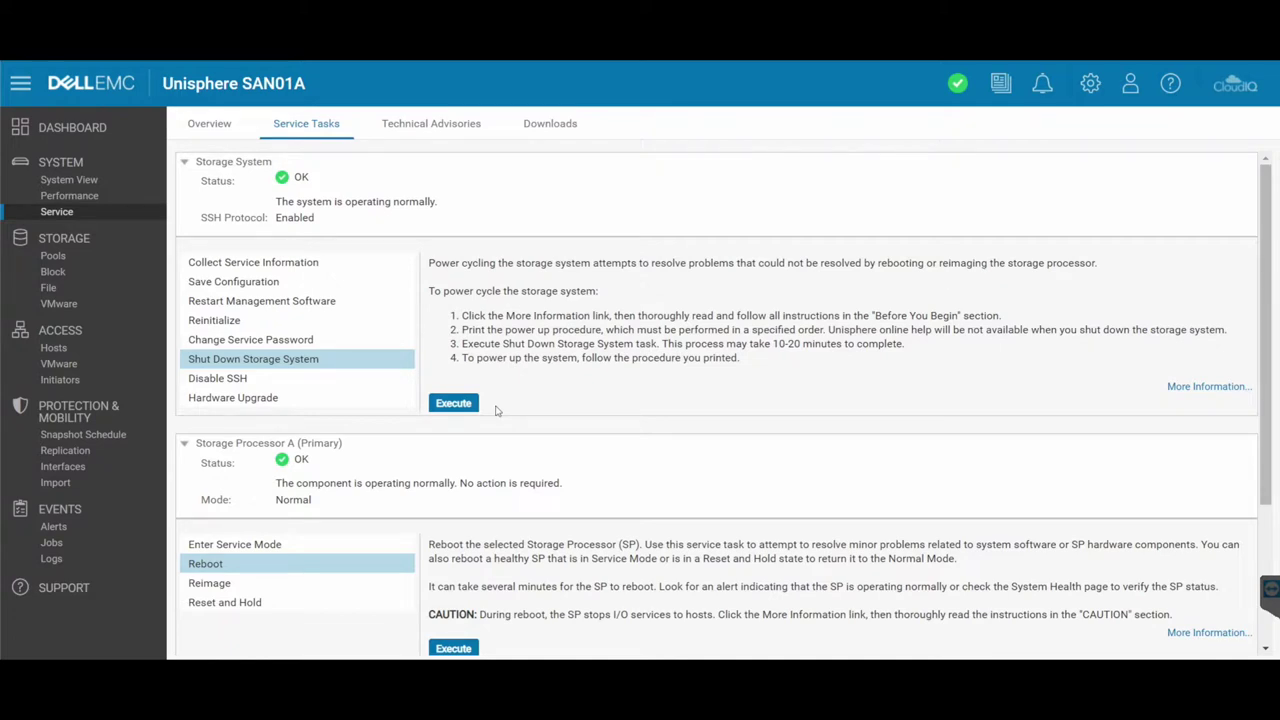
mouse_move(342, 540)
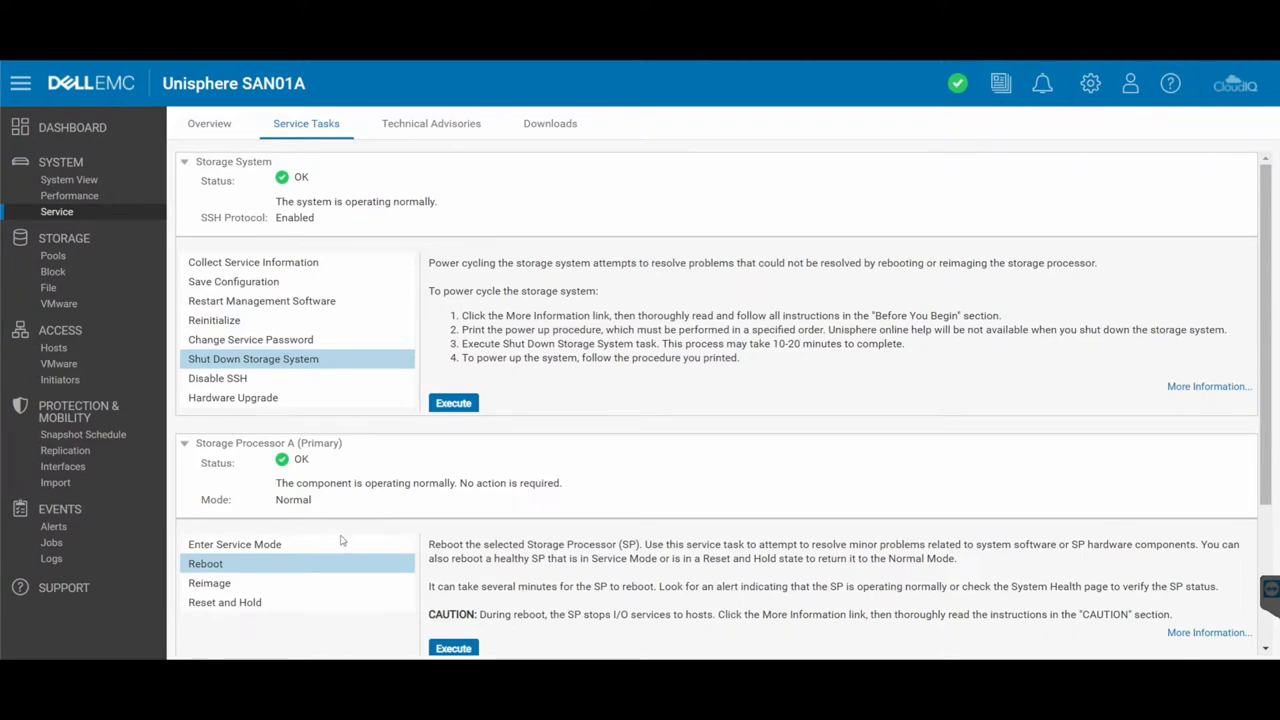
mouse_move(208, 572)
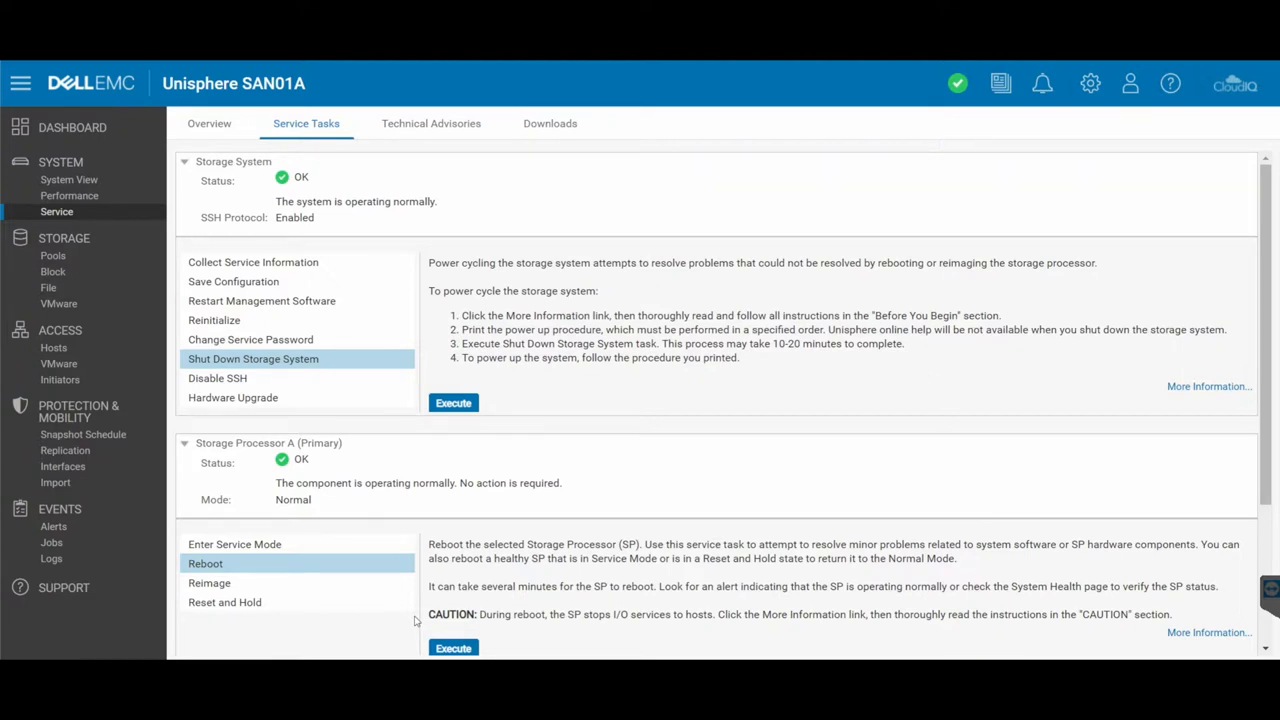
mouse_move(508, 420)
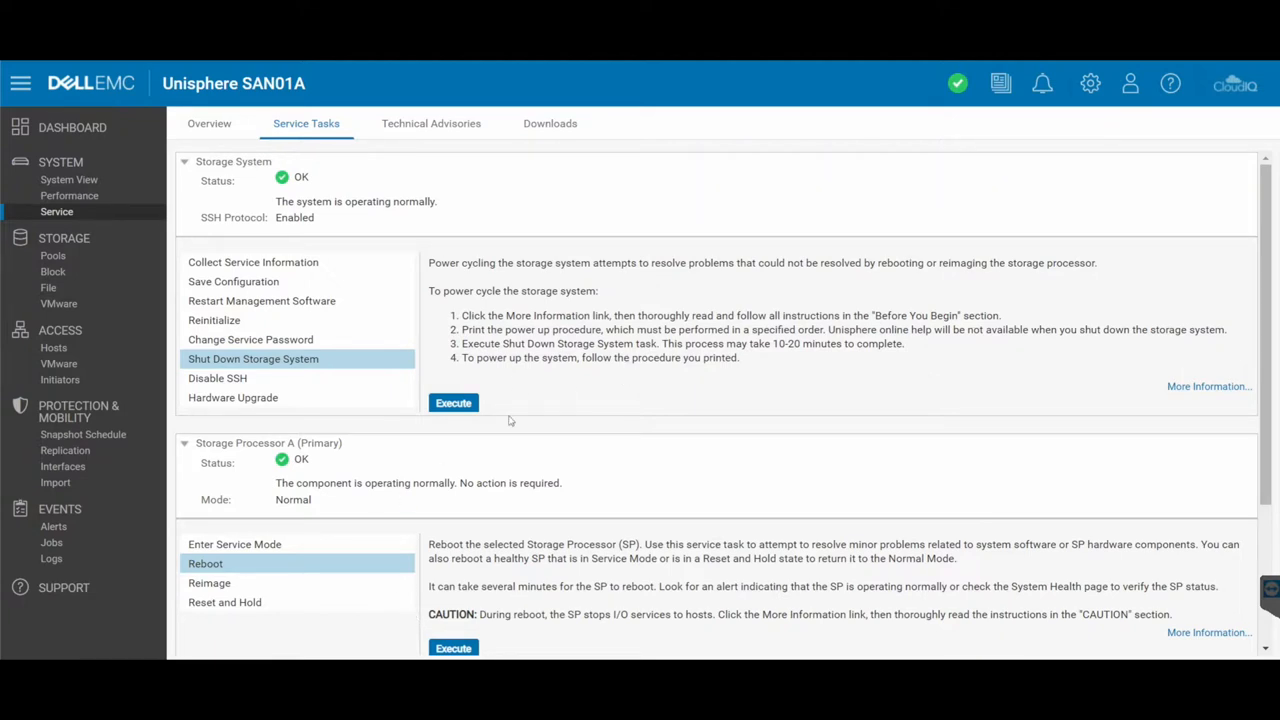
mouse_move(240, 356)
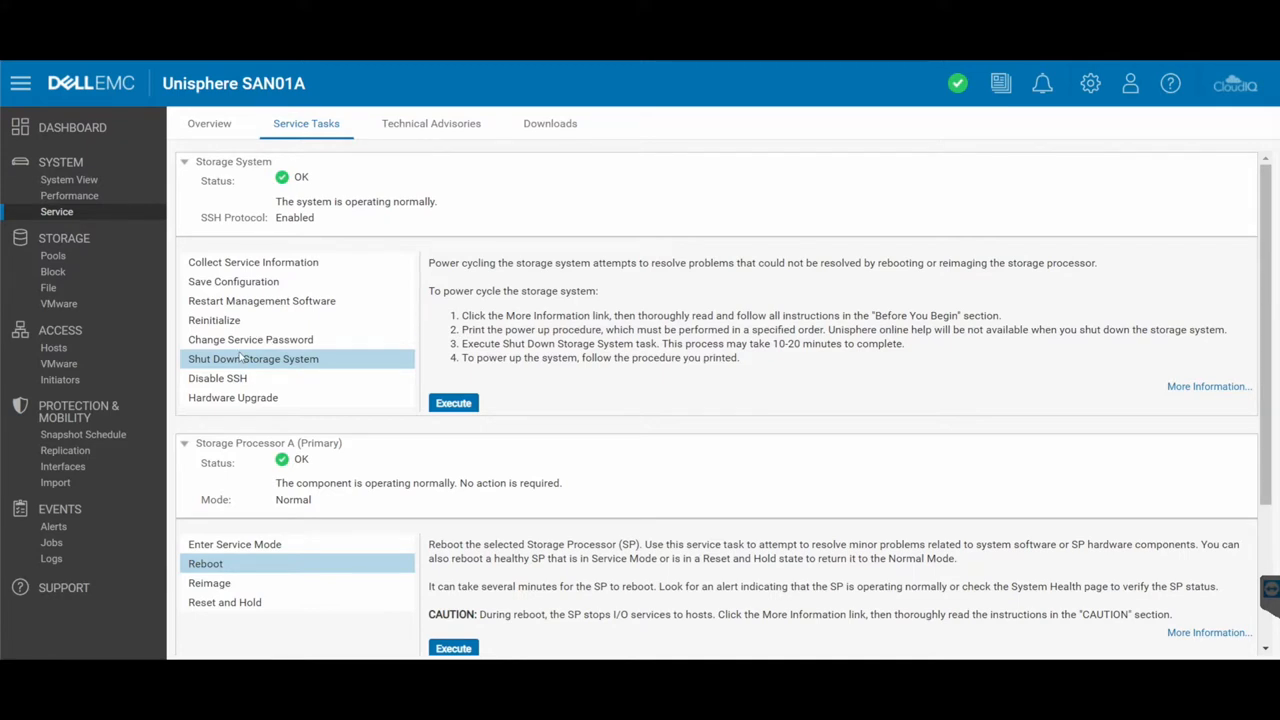